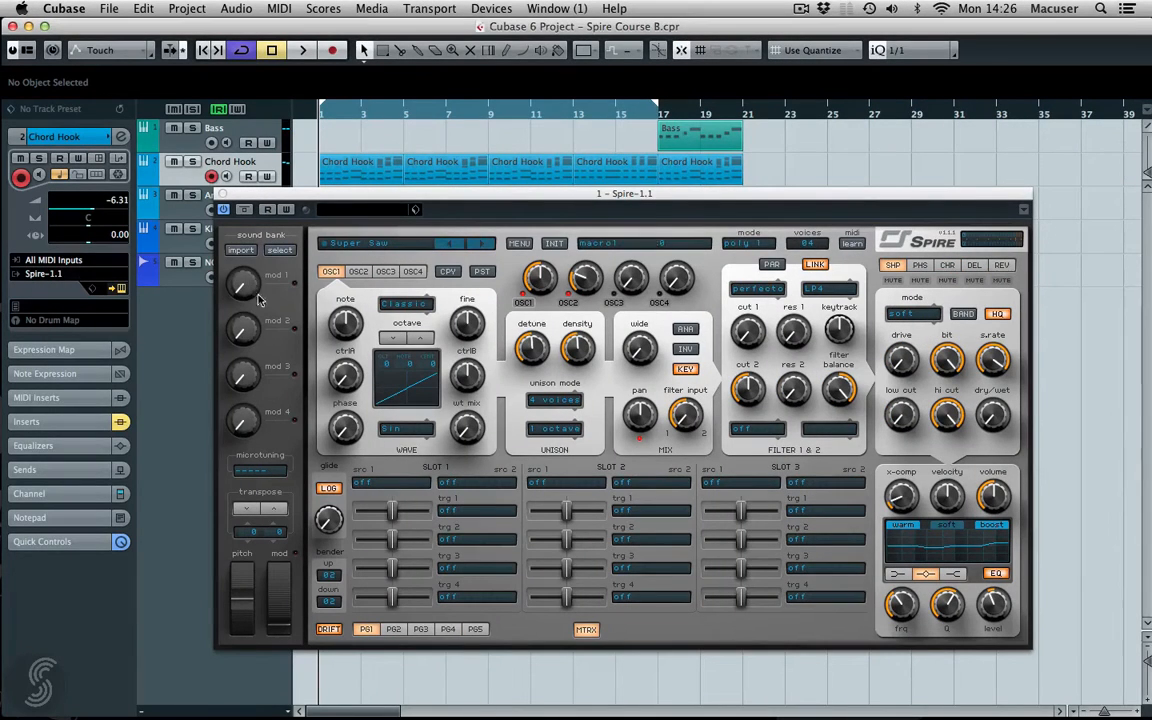
{"action": "mouse_move", "coordinate": [398, 488]}
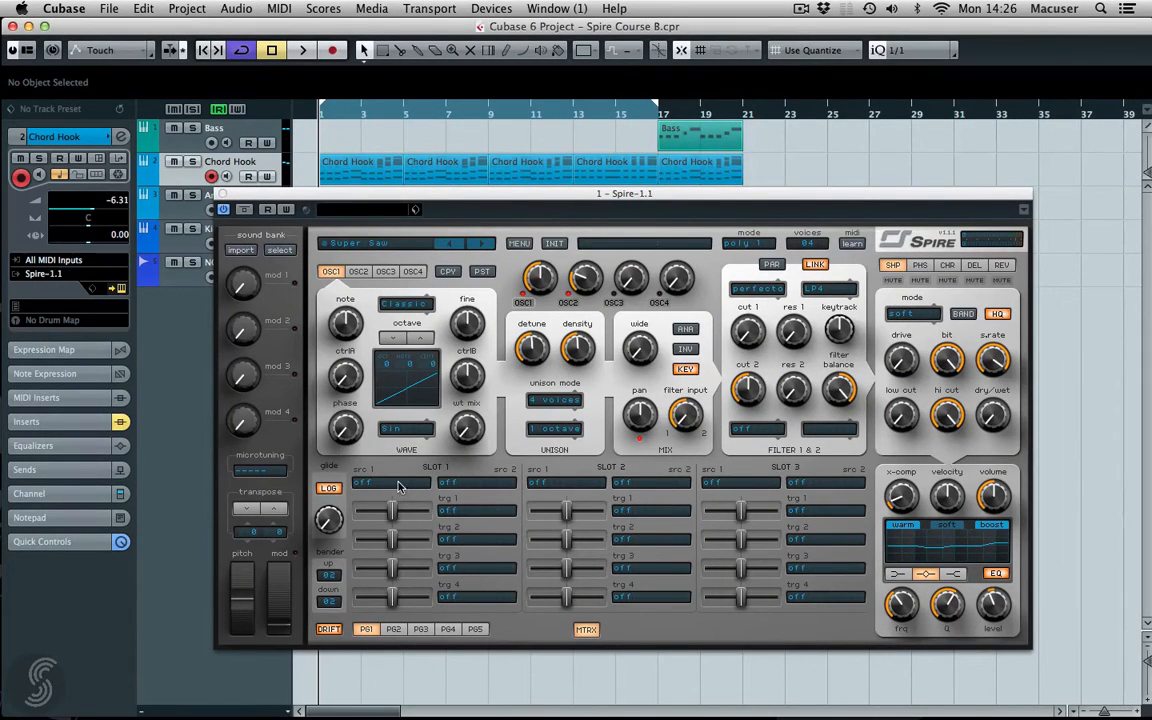
Step: Assign Mod1 as the source for the first two mod matrix rows
{"action": "left_click", "coordinate": [390, 482]}
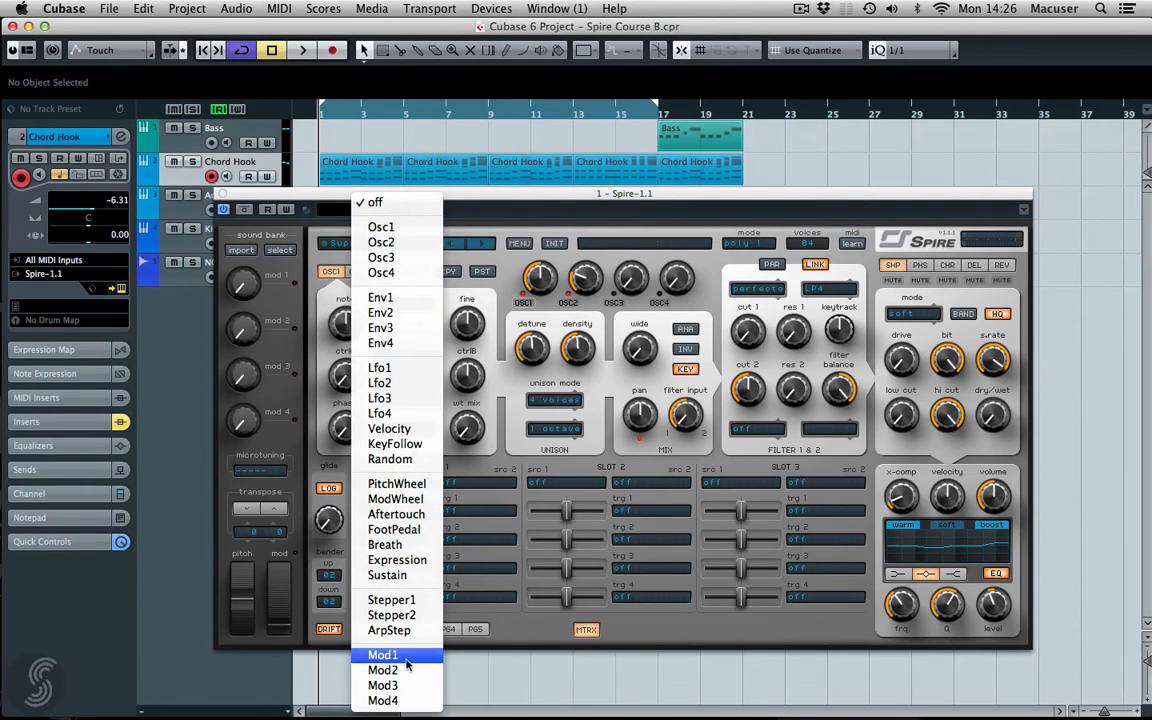
{"action": "left_click", "coordinate": [384, 654]}
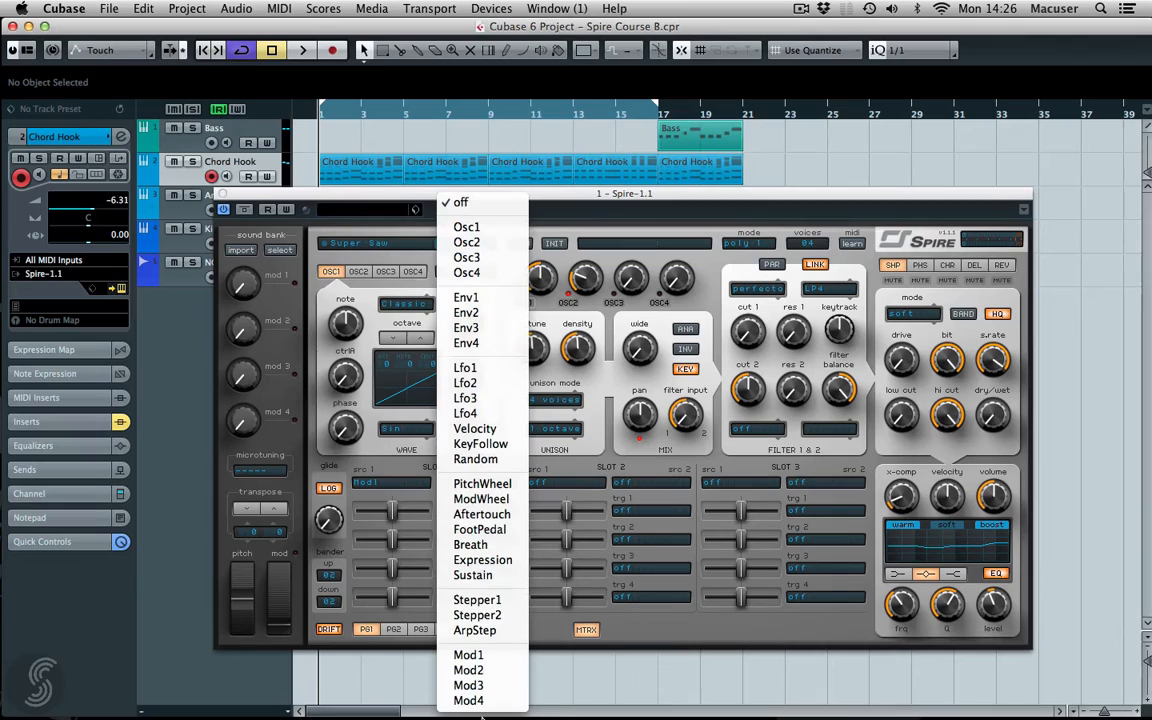
{"action": "left_click", "coordinate": [476, 600]}
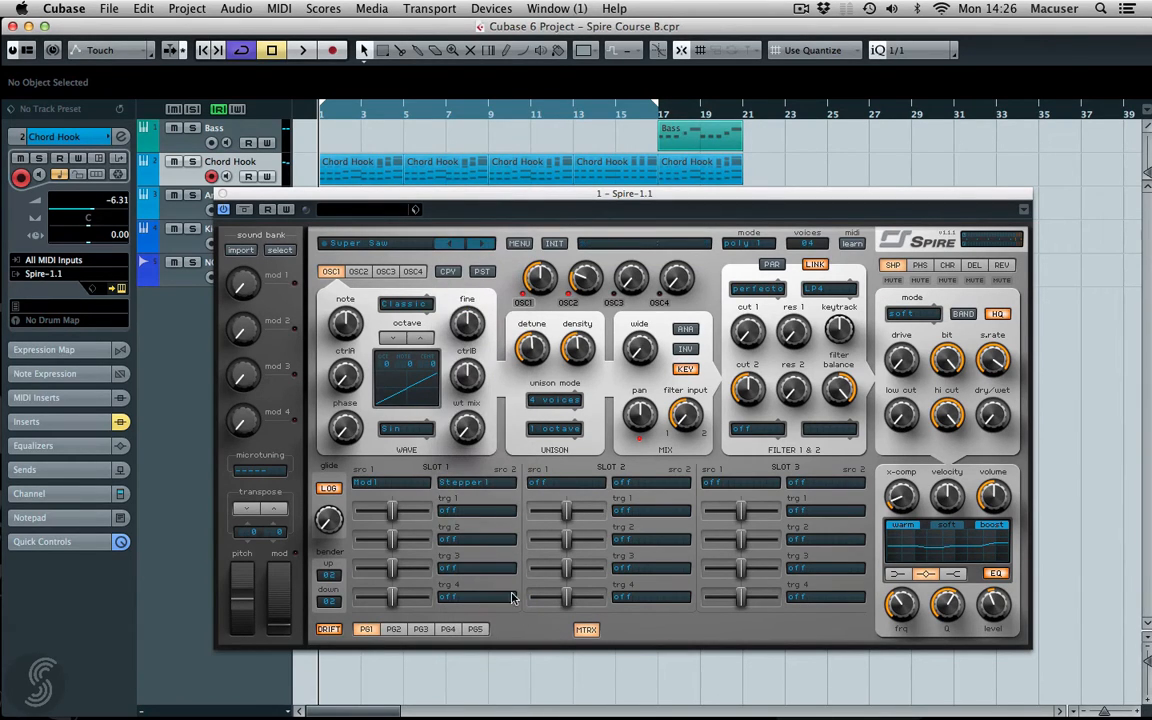
Step: Set row 1's destination to Filter Cutoff 1 and row 2's to Reverb Rev DryWet
{"action": "left_click", "coordinate": [478, 482]}
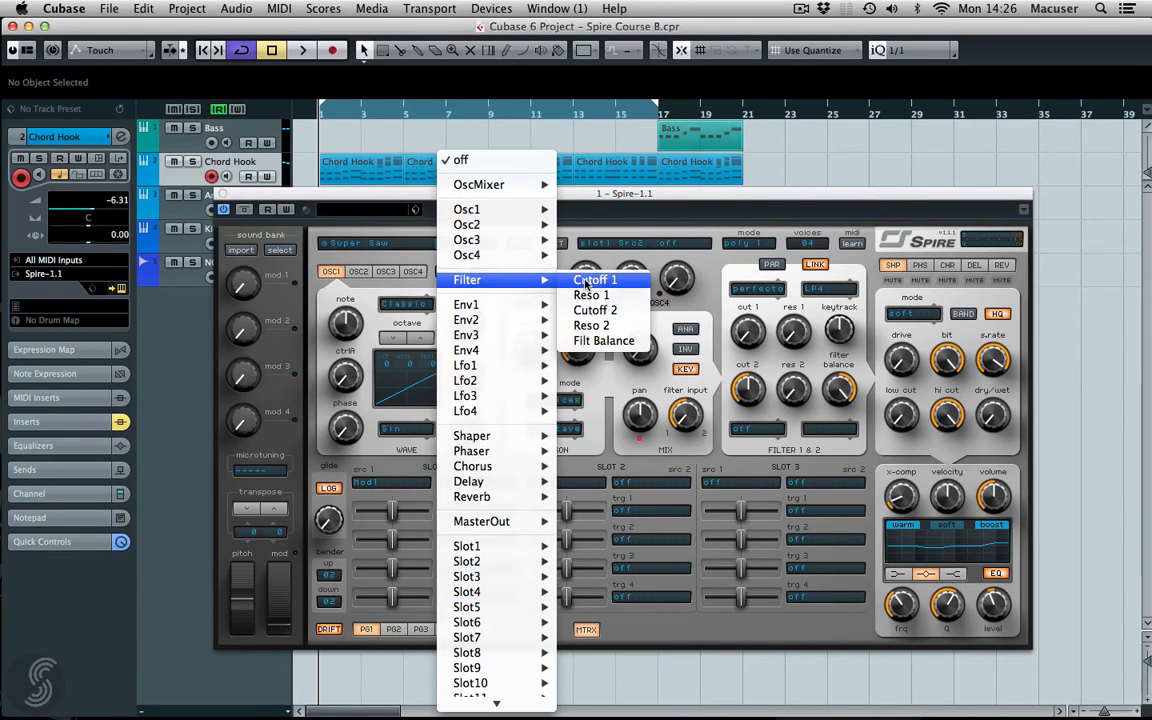
{"action": "left_click", "coordinate": [596, 280]}
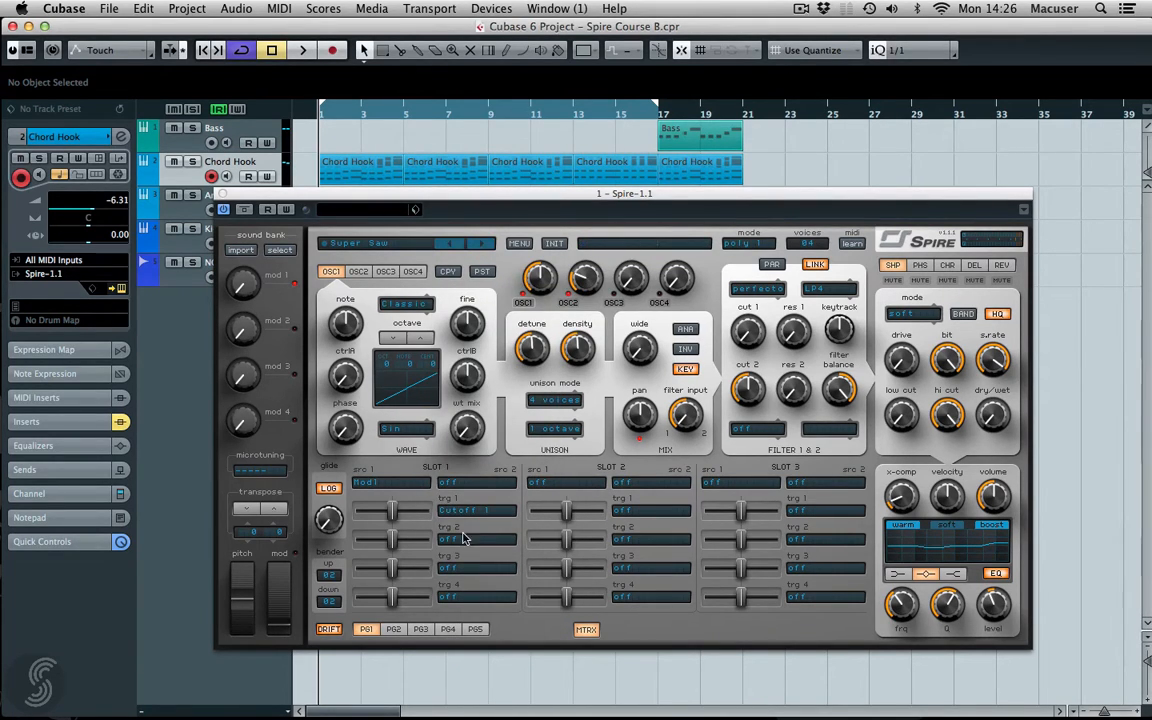
{"action": "mouse_move", "coordinate": [472, 544]}
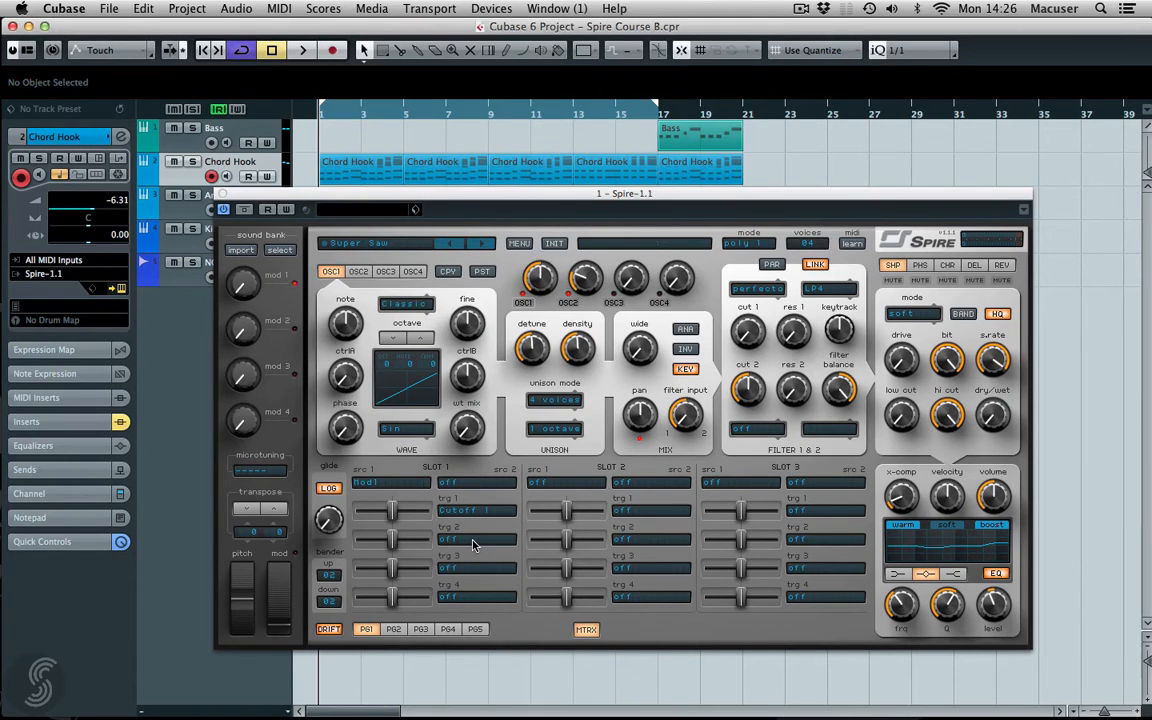
{"action": "left_click", "coordinate": [476, 538]}
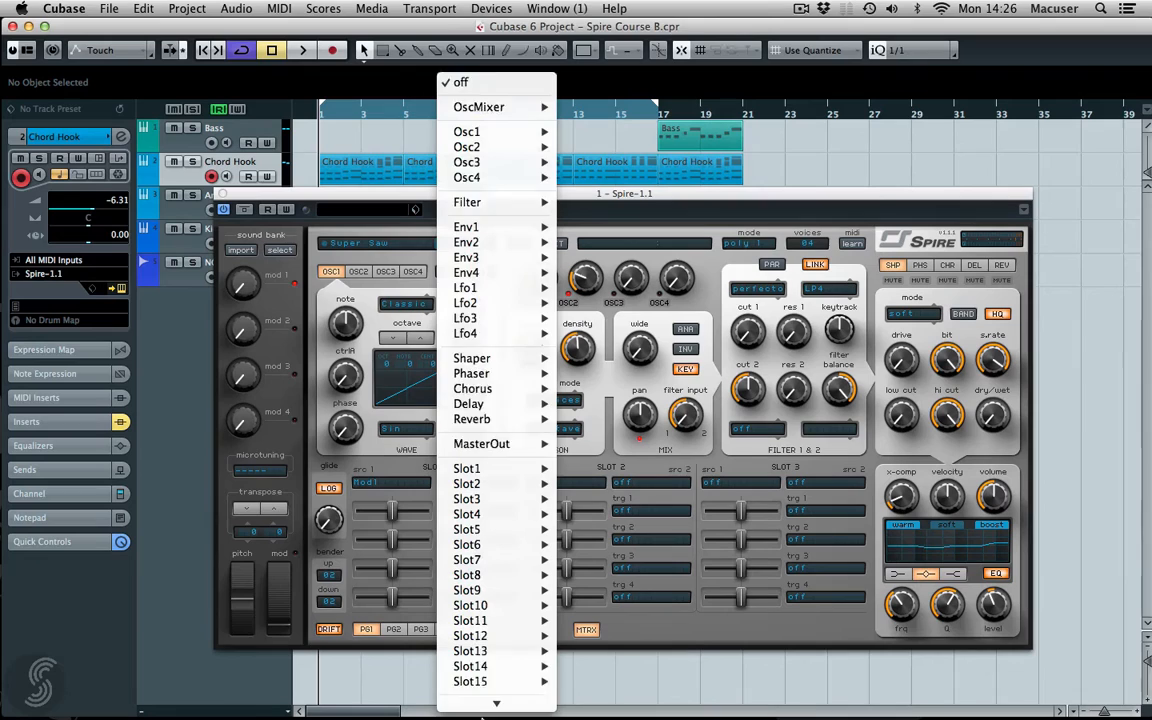
{"action": "mouse_move", "coordinate": [470, 700]}
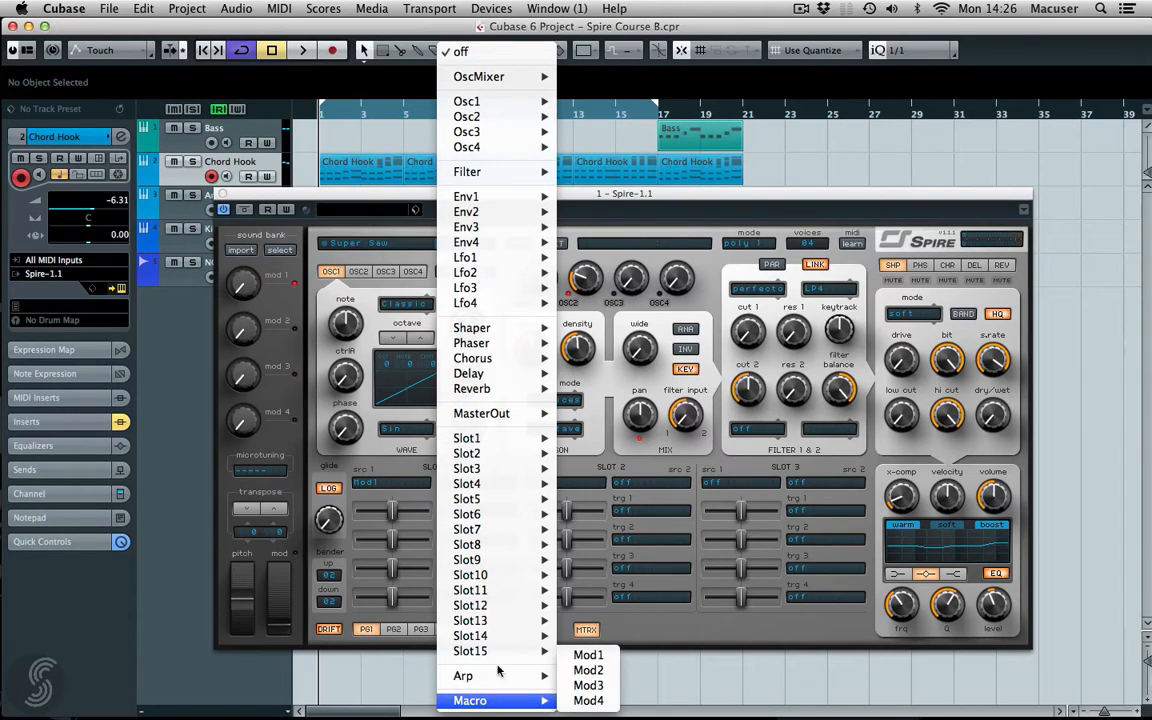
{"action": "mouse_move", "coordinate": [466, 512]}
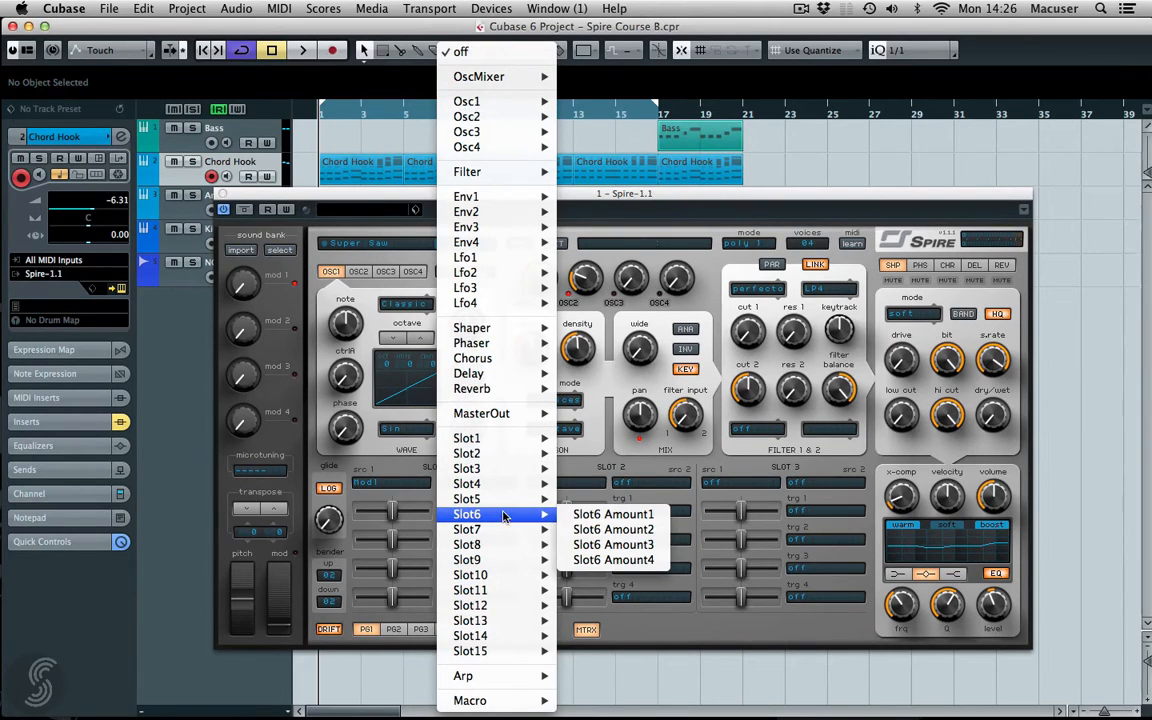
{"action": "mouse_move", "coordinate": [472, 388]}
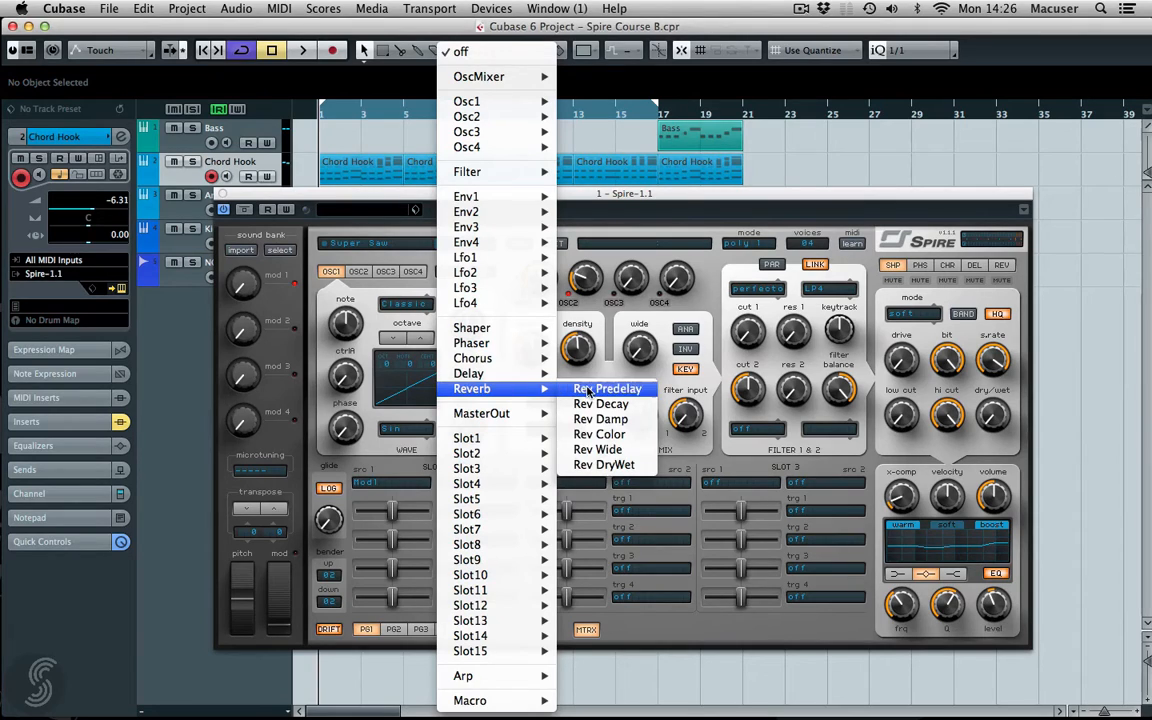
{"action": "left_click", "coordinate": [604, 464]}
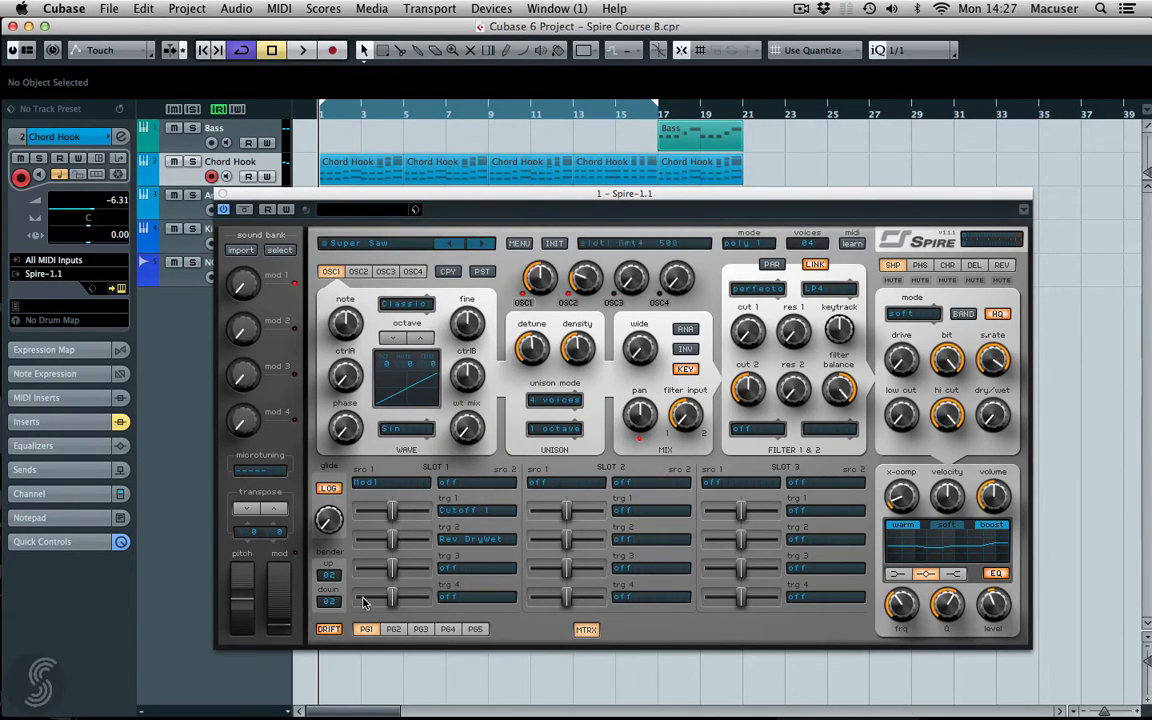
Step: Check the ENV page, then set the next row's destination to Env1 Dec
{"action": "left_click", "coordinate": [586, 628]}
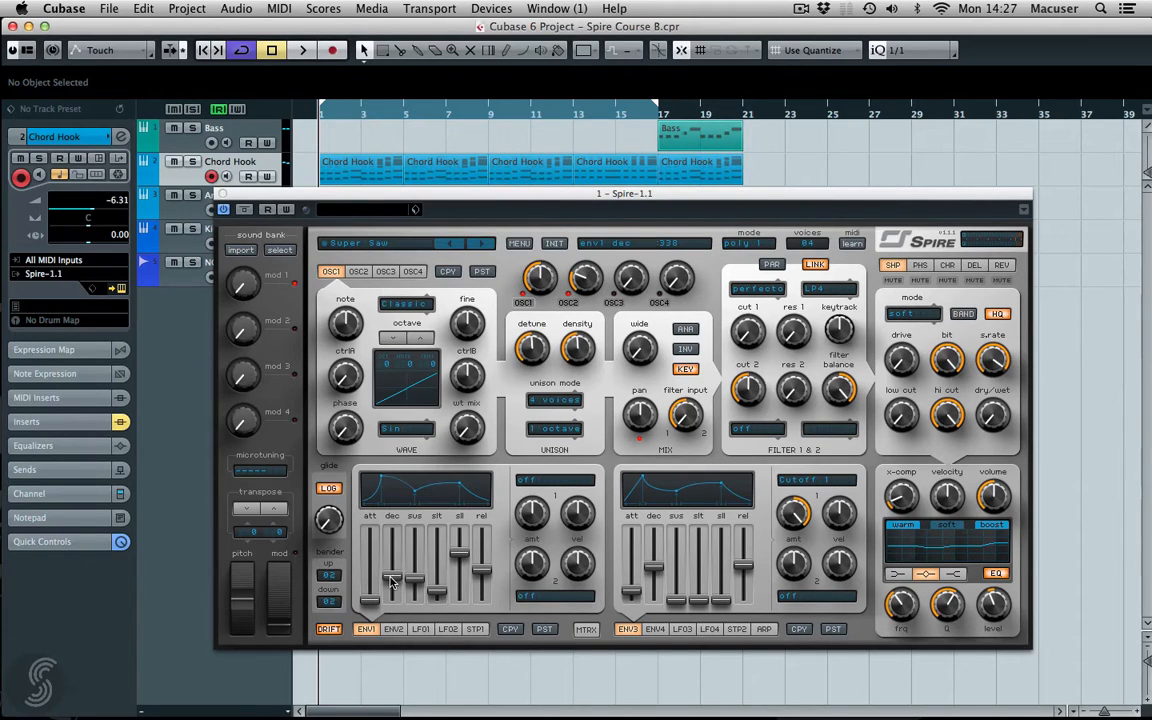
{"action": "left_click", "coordinate": [586, 628]}
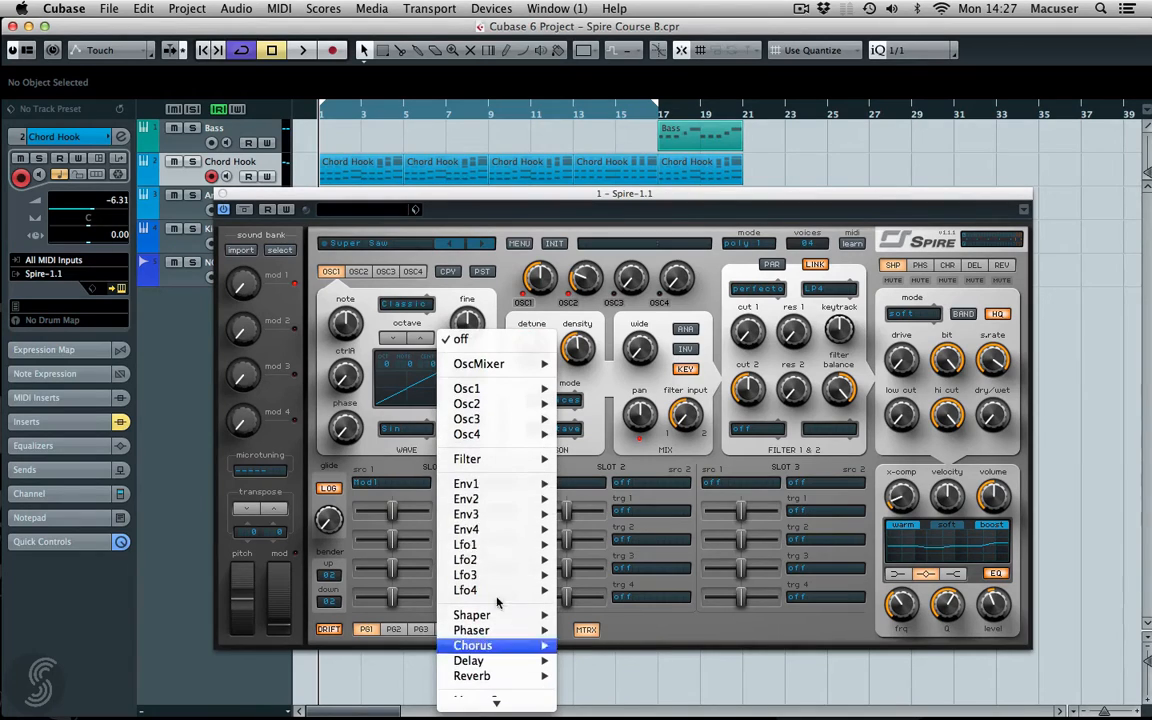
{"action": "mouse_move", "coordinate": [466, 482]}
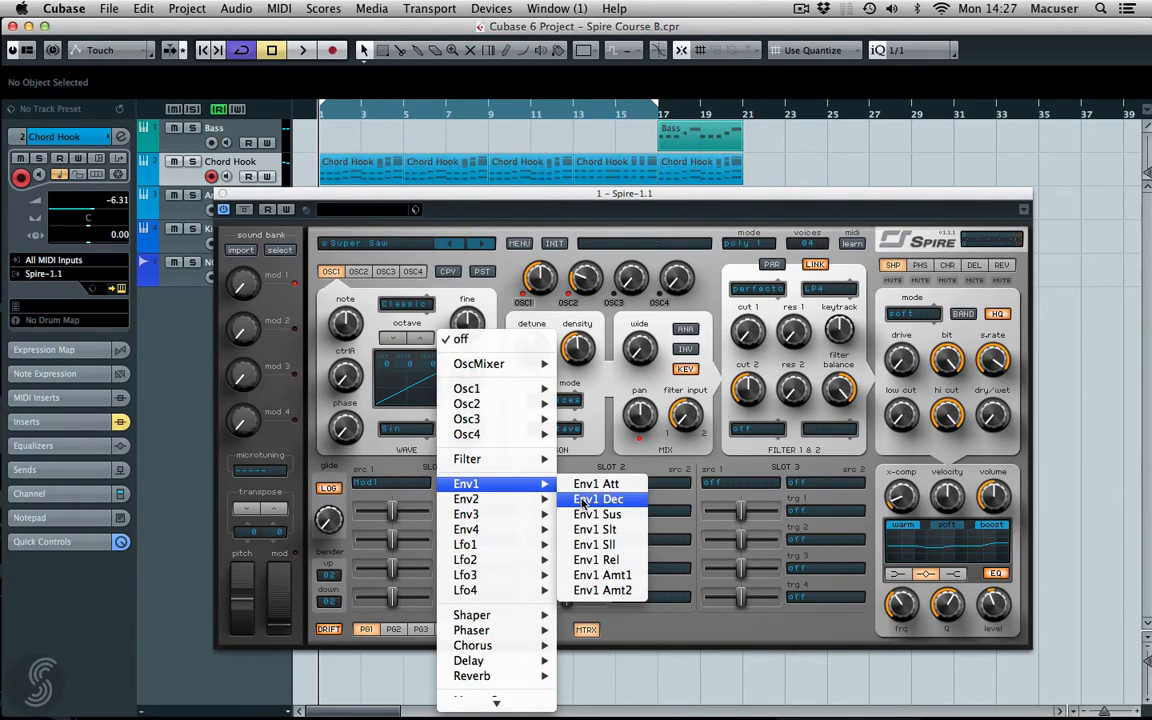
{"action": "left_click", "coordinate": [598, 498]}
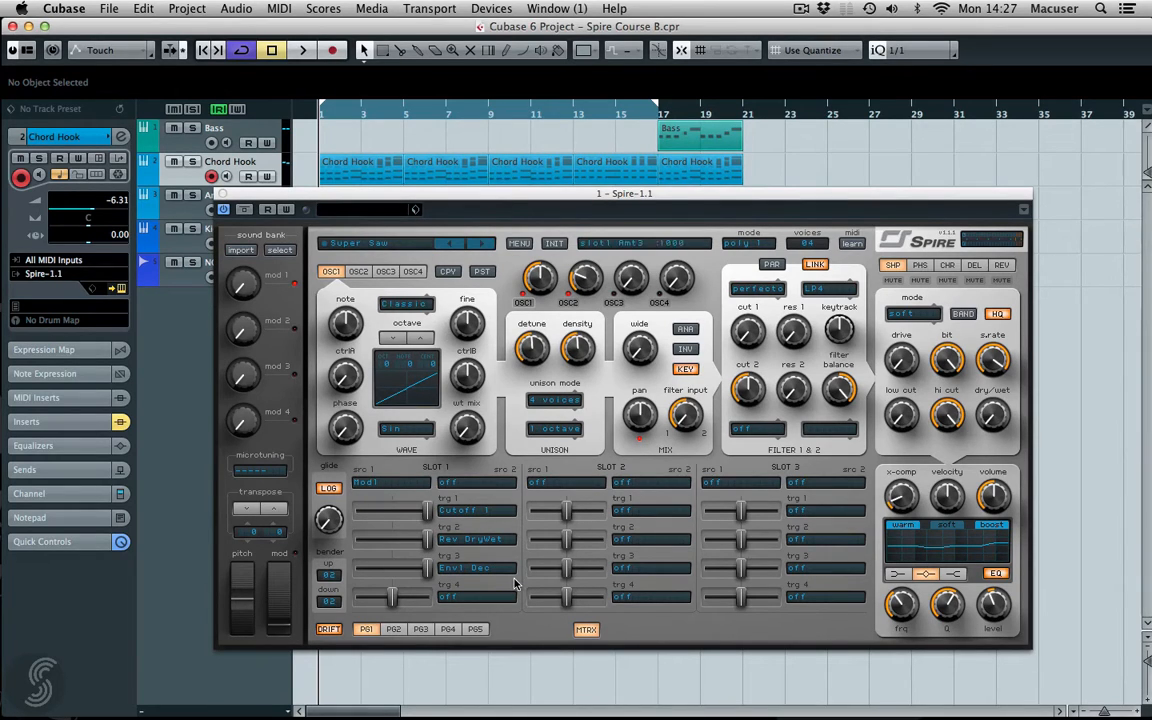
{"action": "mouse_move", "coordinate": [392, 204]}
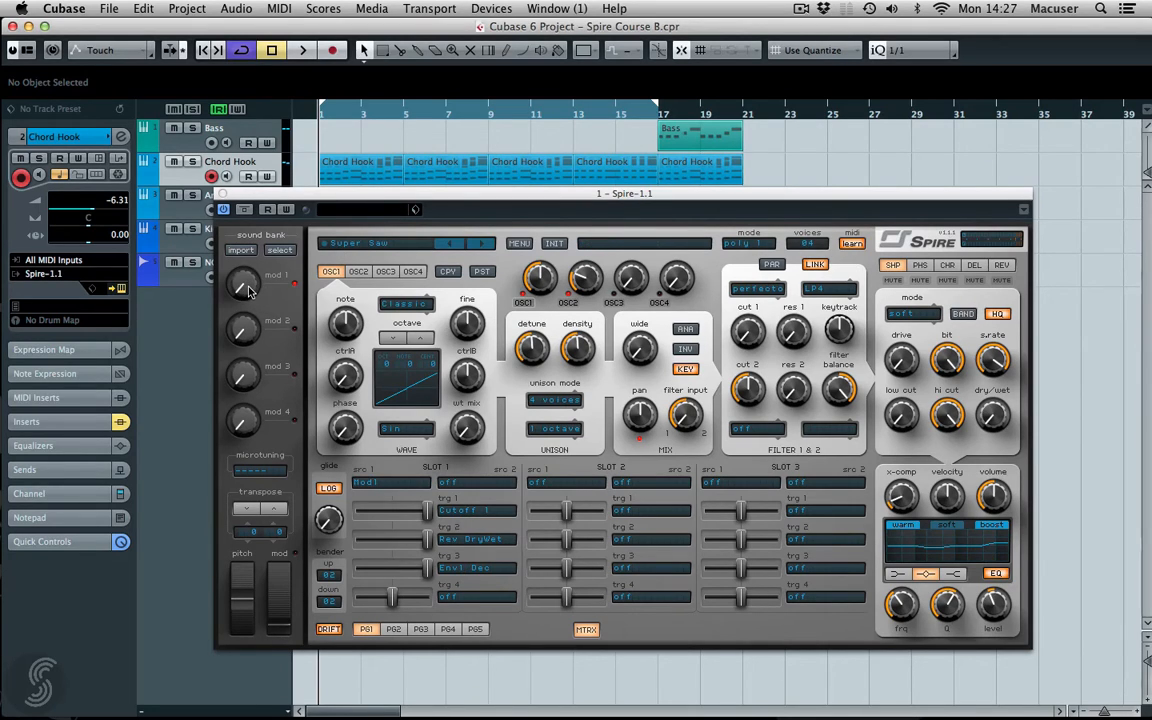
Step: Drag two routings' amount sliders upward to deepen the Mod1 modulation
{"action": "left_click_drag", "start_coordinate": [242, 284], "coordinate": [248, 278]}
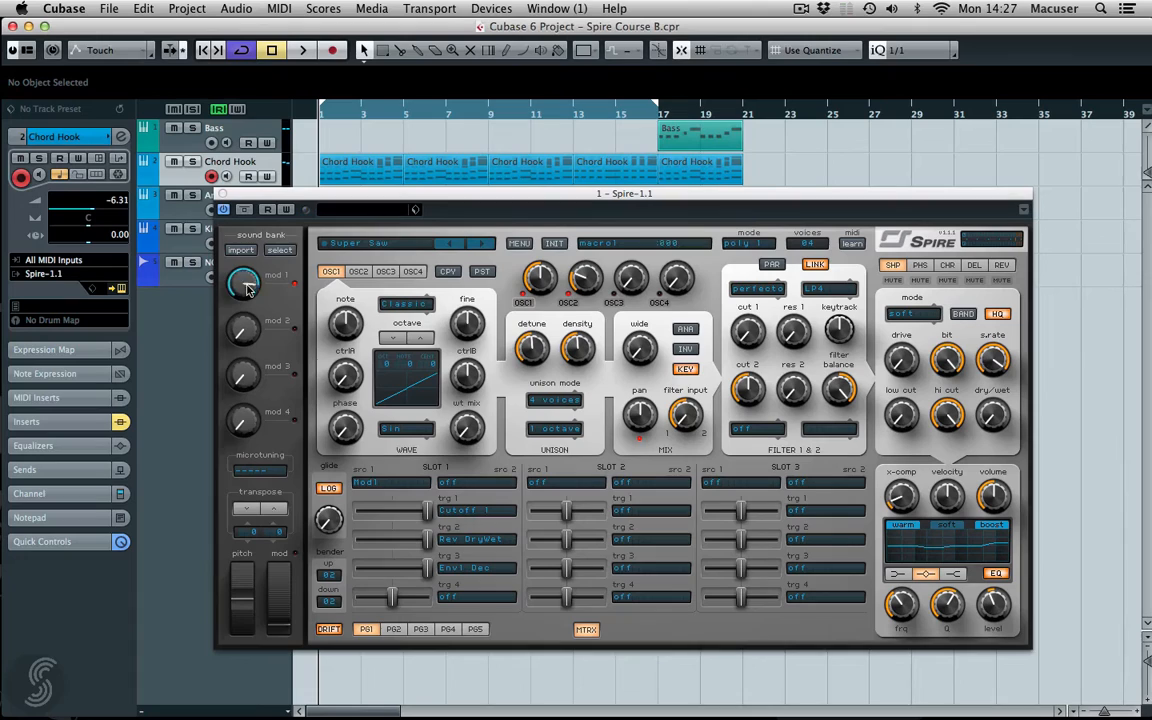
{"action": "left_click_drag", "start_coordinate": [244, 280], "coordinate": [244, 260]}
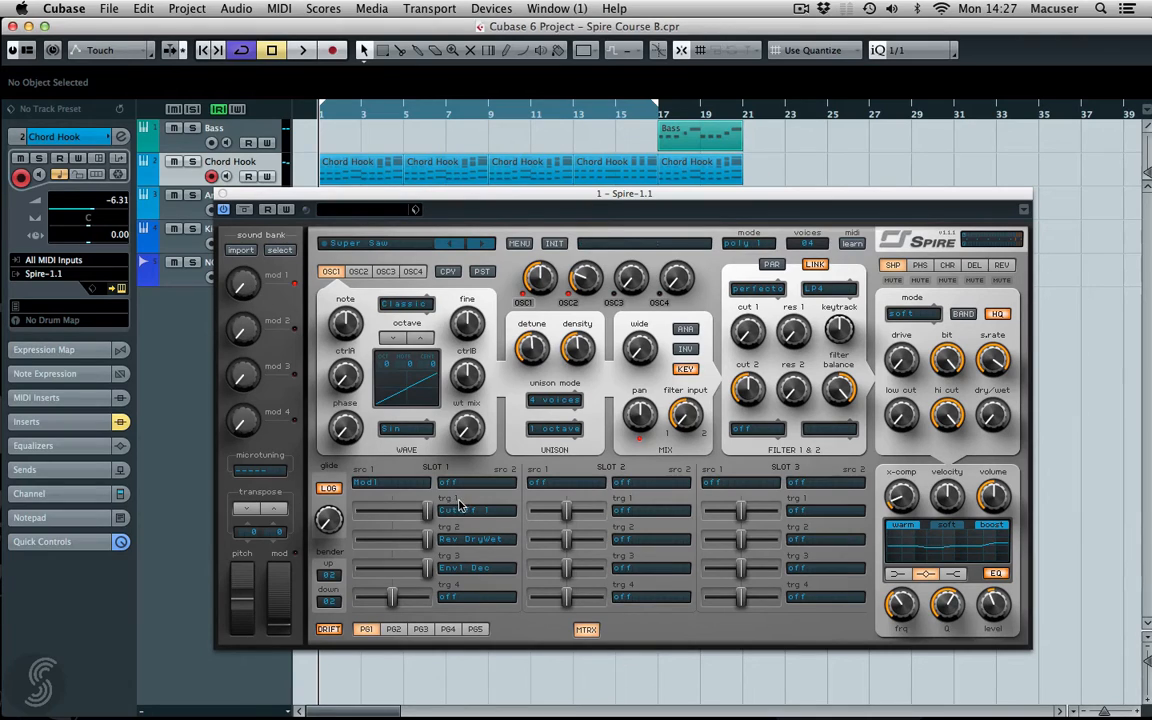
{"action": "mouse_move", "coordinate": [464, 544]}
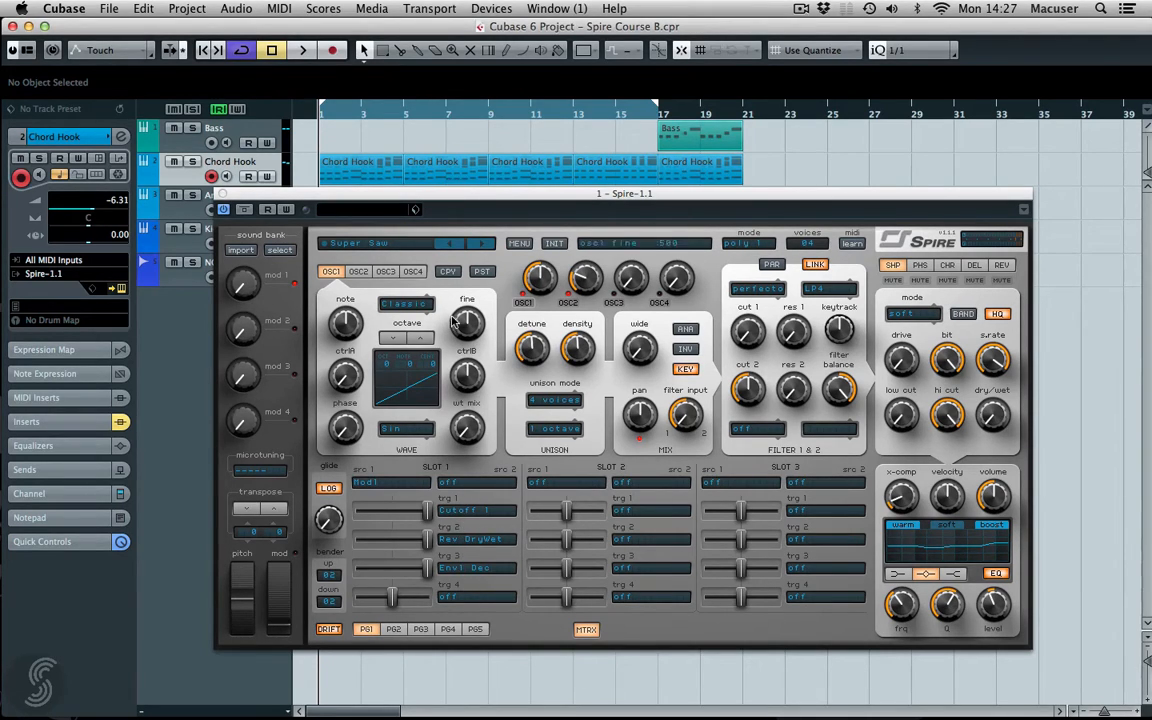
{"action": "mouse_move", "coordinate": [548, 152]}
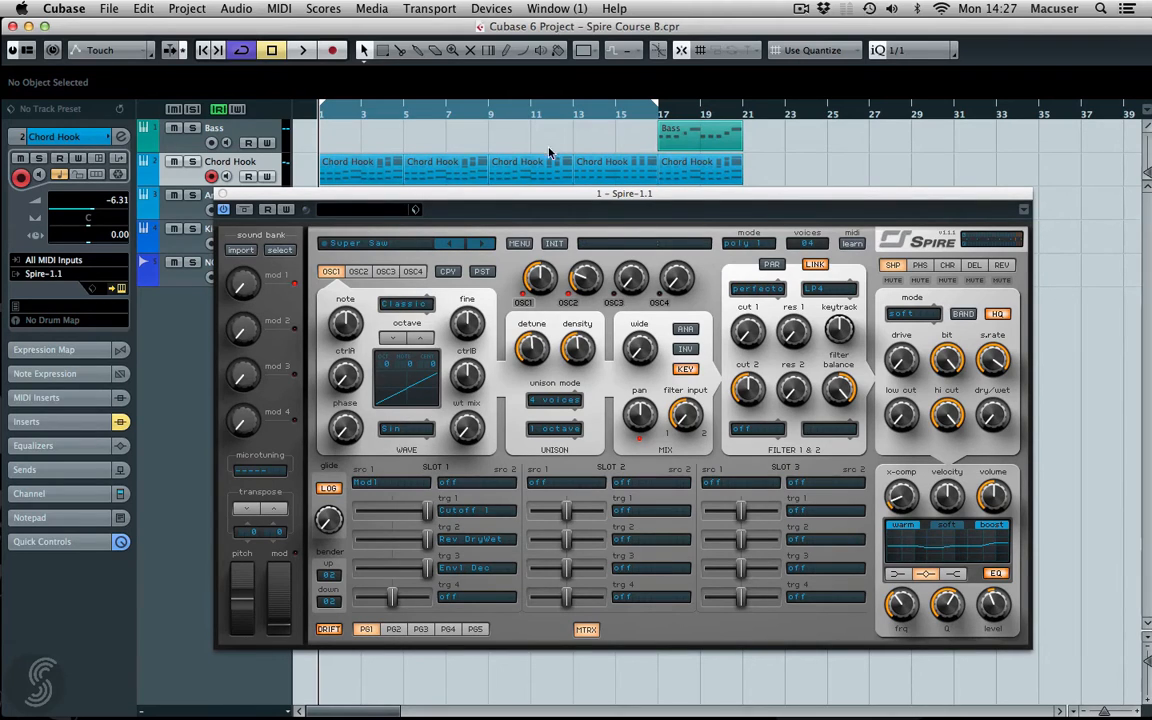
{"action": "mouse_move", "coordinate": [636, 144]}
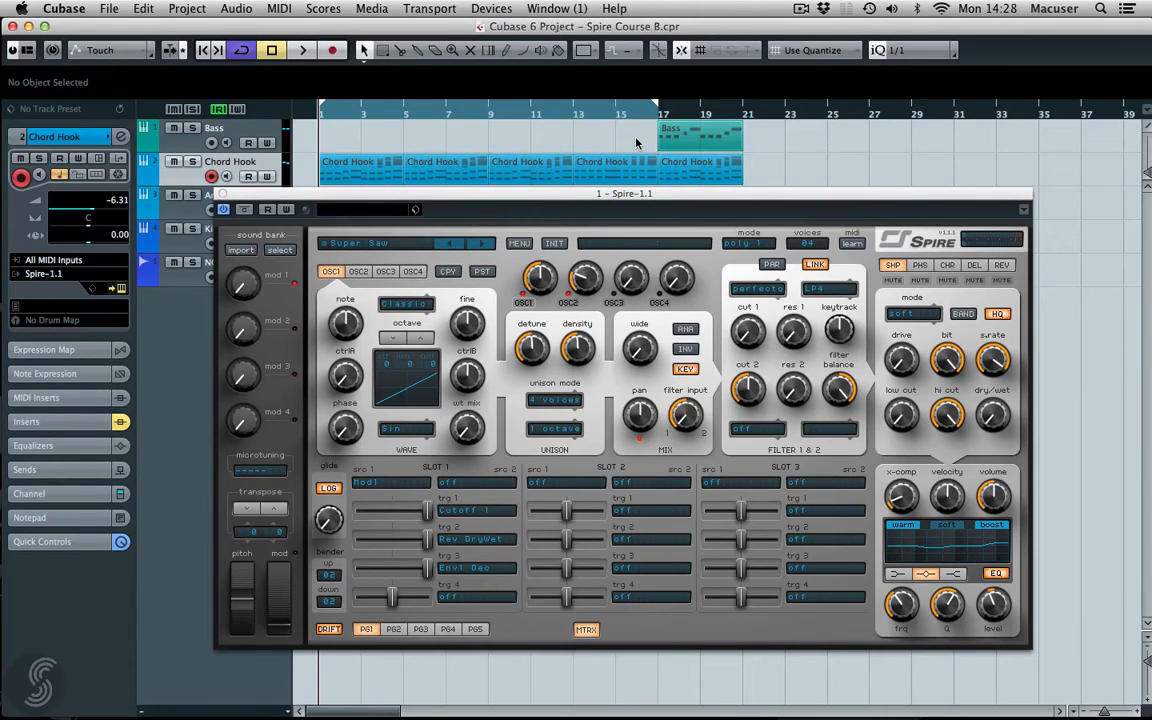
{"action": "mouse_move", "coordinate": [630, 144]}
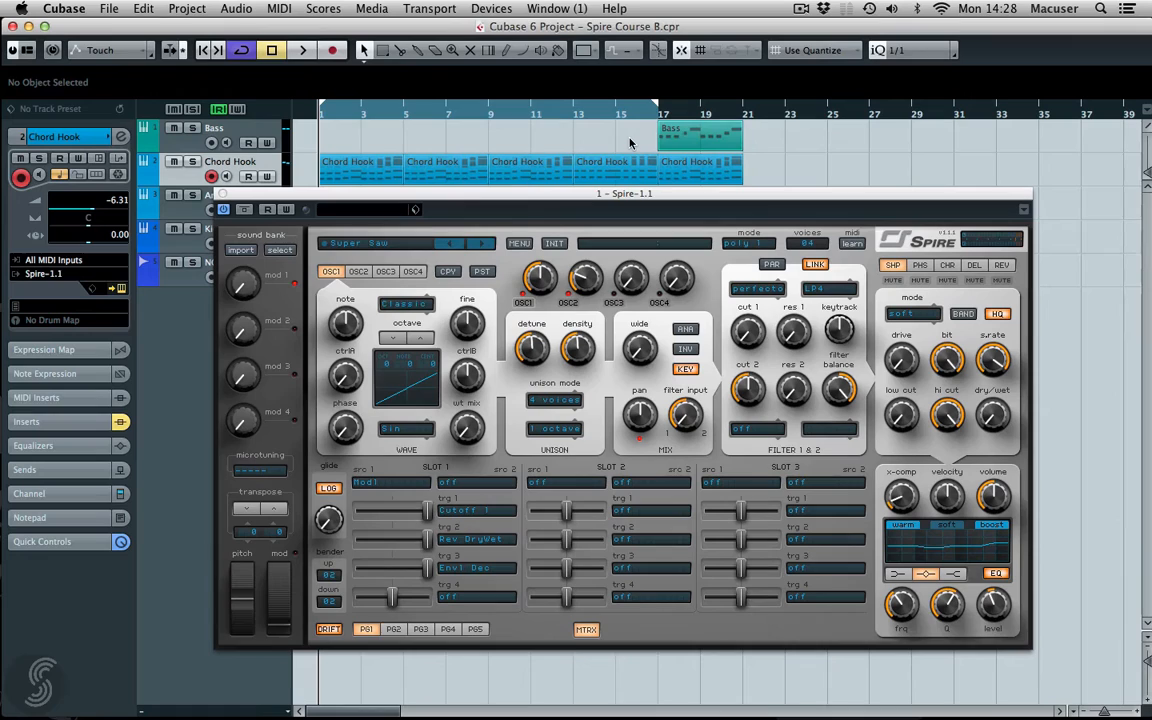
{"action": "left_click", "coordinate": [302, 50]}
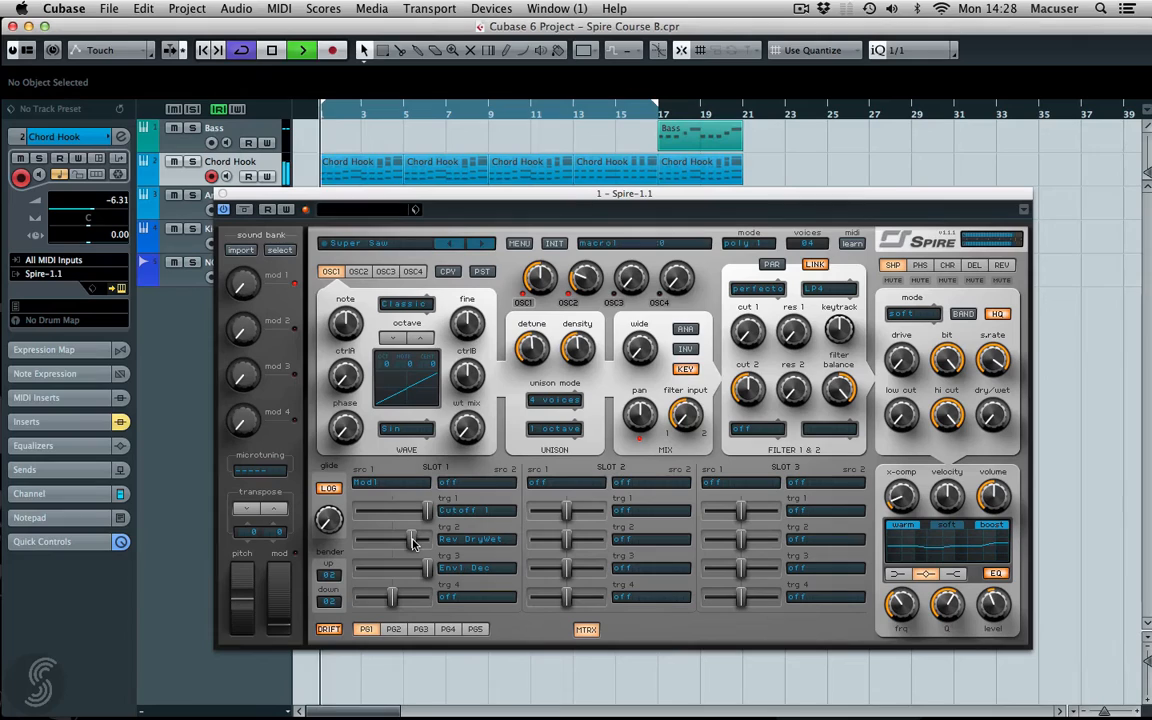
{"action": "left_click", "coordinate": [302, 50]}
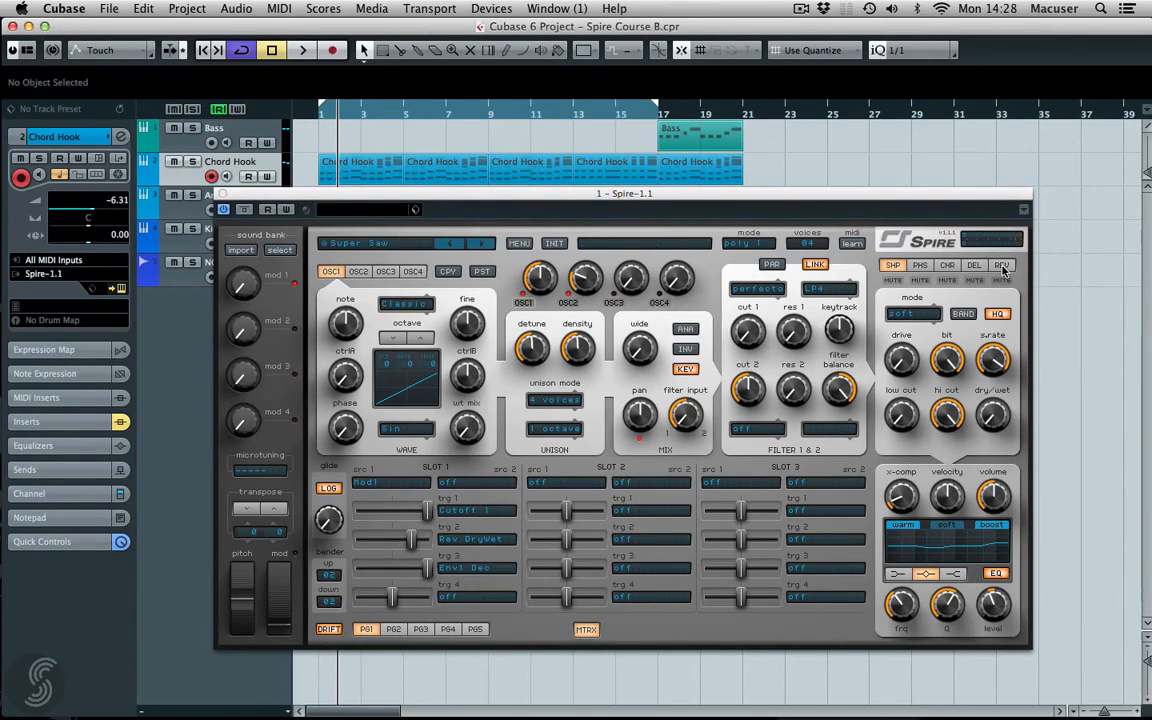
Step: Show the REV effect page and set the fourth row's destination to Reverb Rev Decay
{"action": "left_click", "coordinate": [1000, 264]}
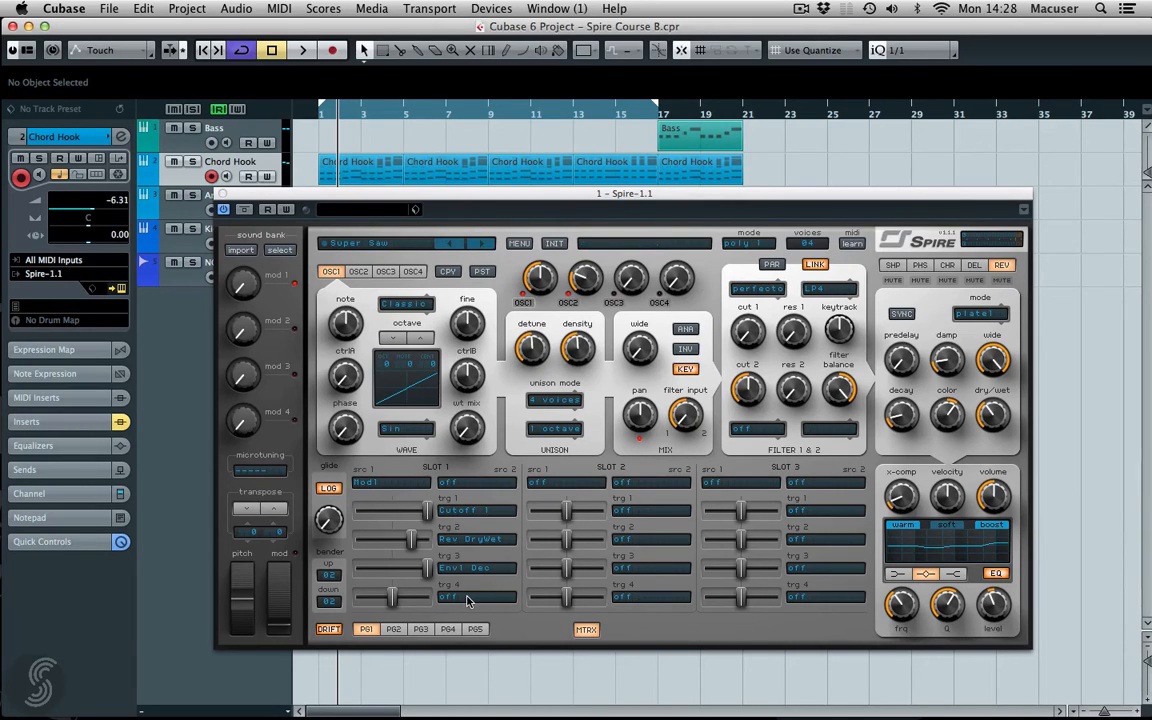
{"action": "left_click", "coordinate": [448, 596]}
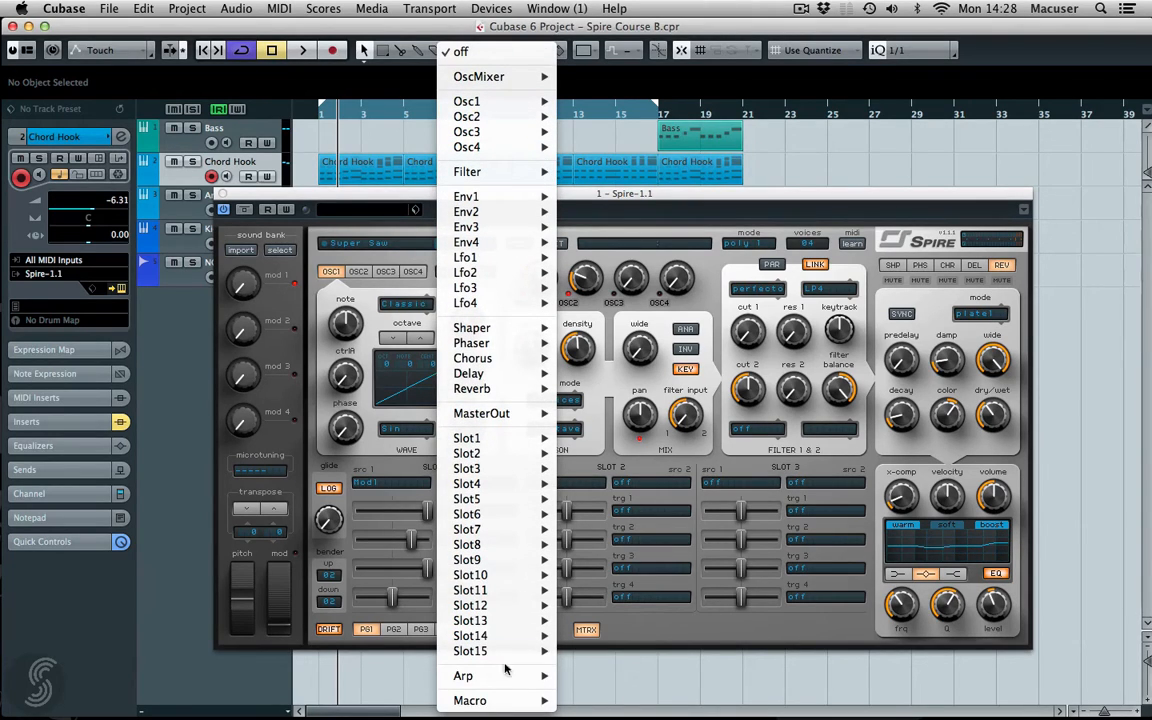
{"action": "mouse_move", "coordinate": [472, 388]}
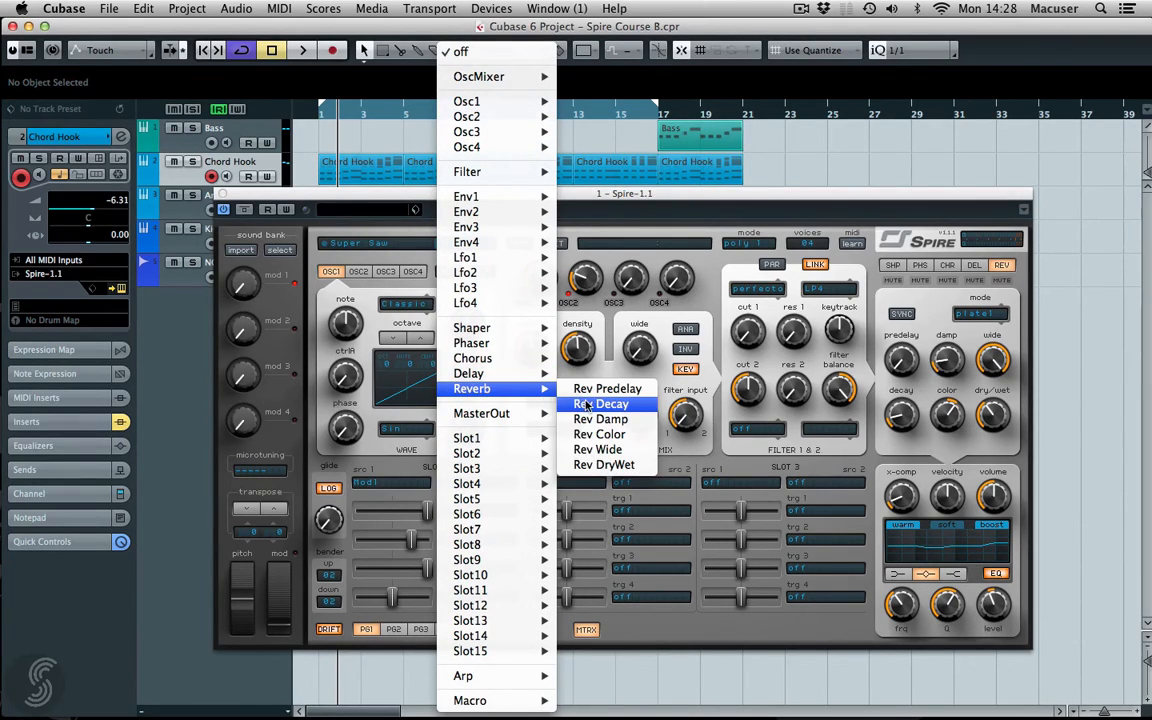
{"action": "left_click", "coordinate": [600, 404]}
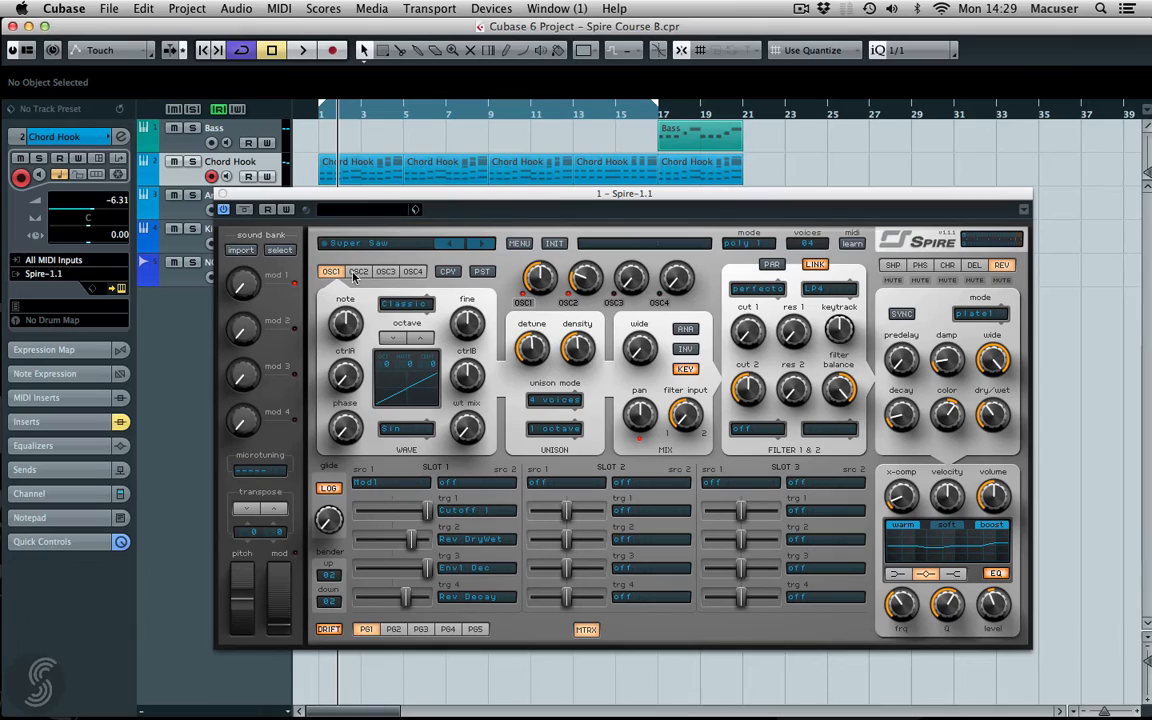
{"action": "left_click", "coordinate": [302, 50]}
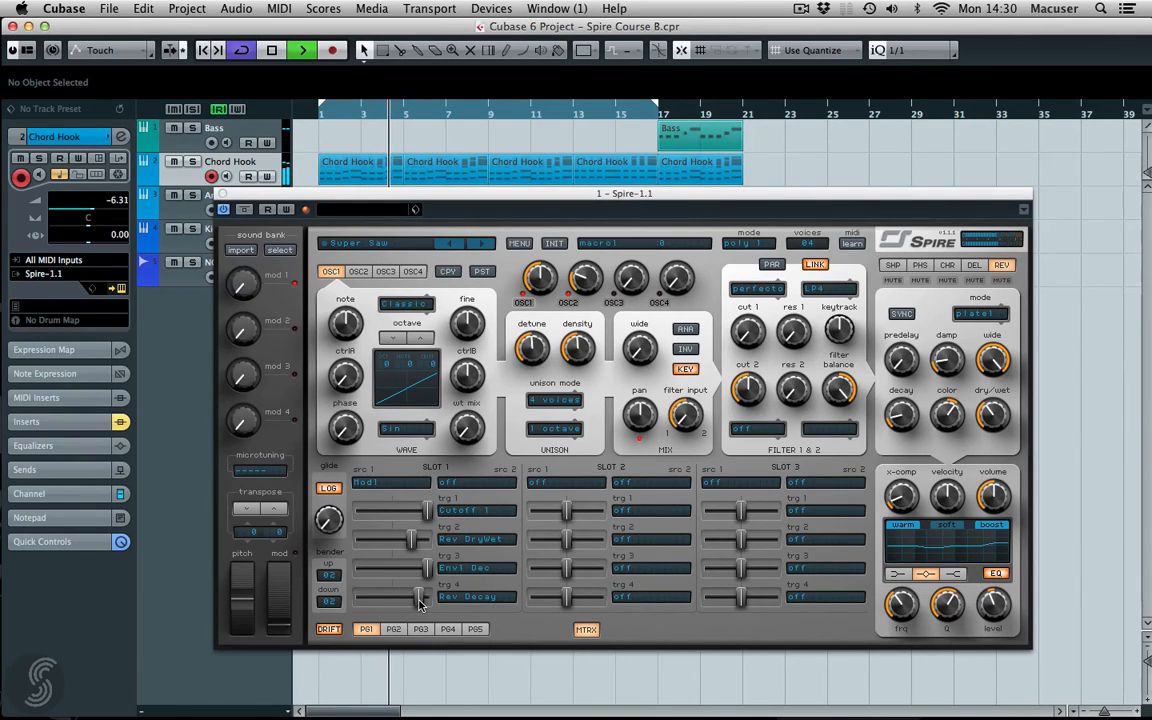
{"action": "left_click", "coordinate": [272, 50]}
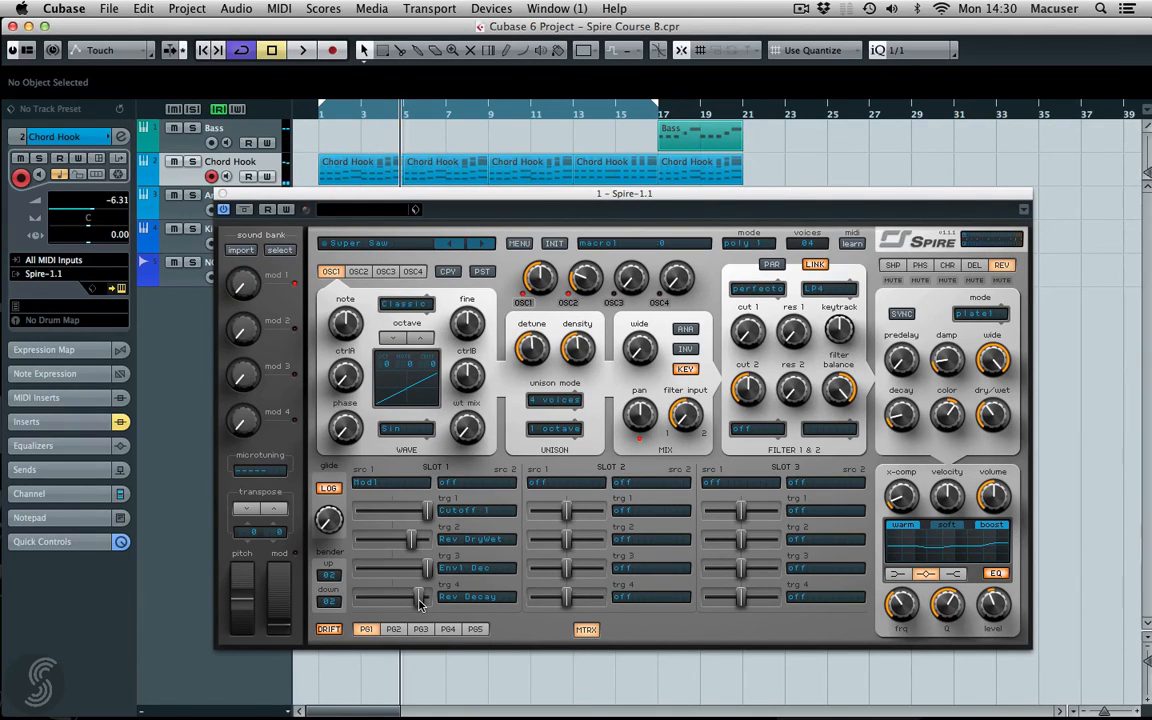